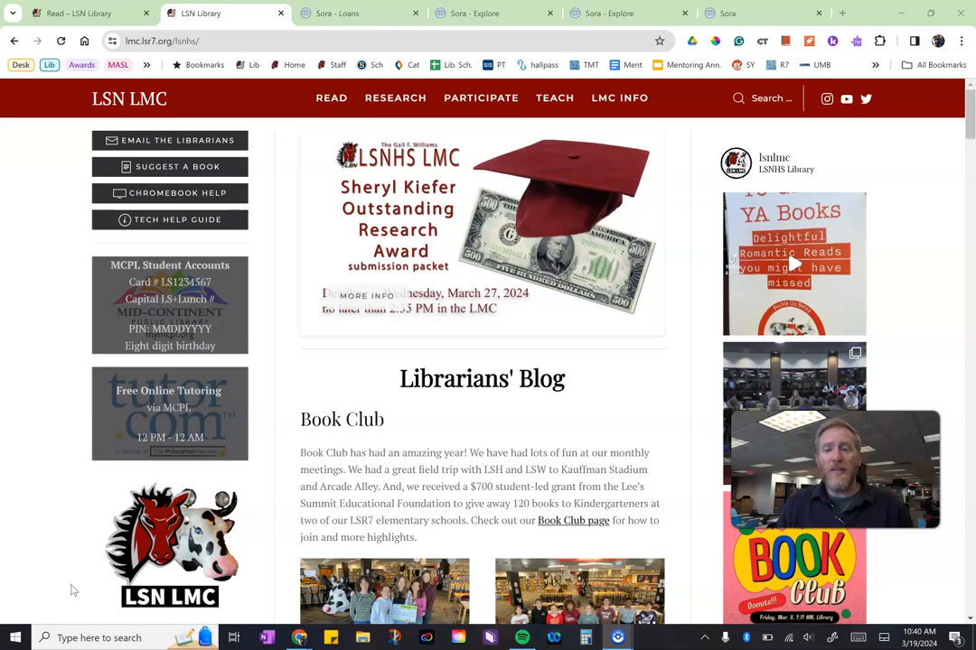
- Open the READ menu on the LSN Library homepage to show the Sora ebook option
{"action": "left_click", "coordinate": [331, 98]}
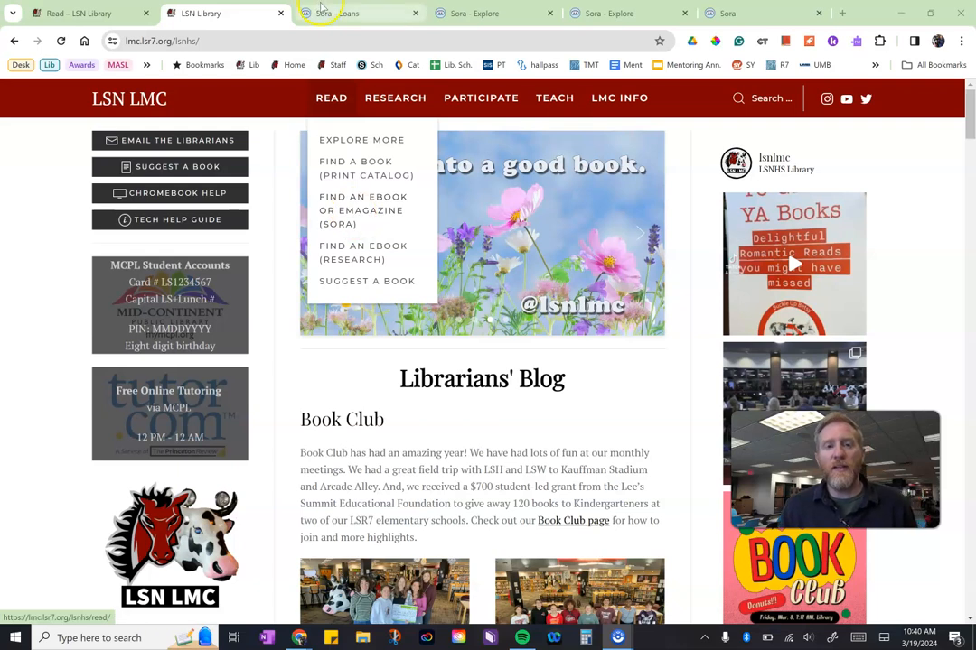
- Switch to the Sora Loans tab to view borrowed titles and due dates
{"action": "left_click", "coordinate": [355, 12]}
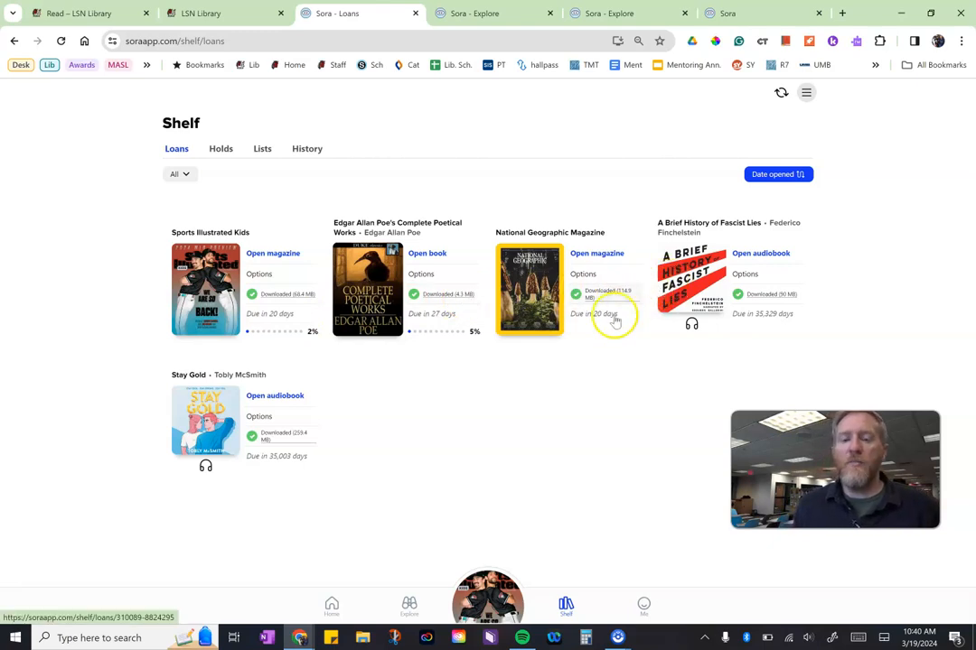
{"action": "mouse_move", "coordinate": [555, 371]}
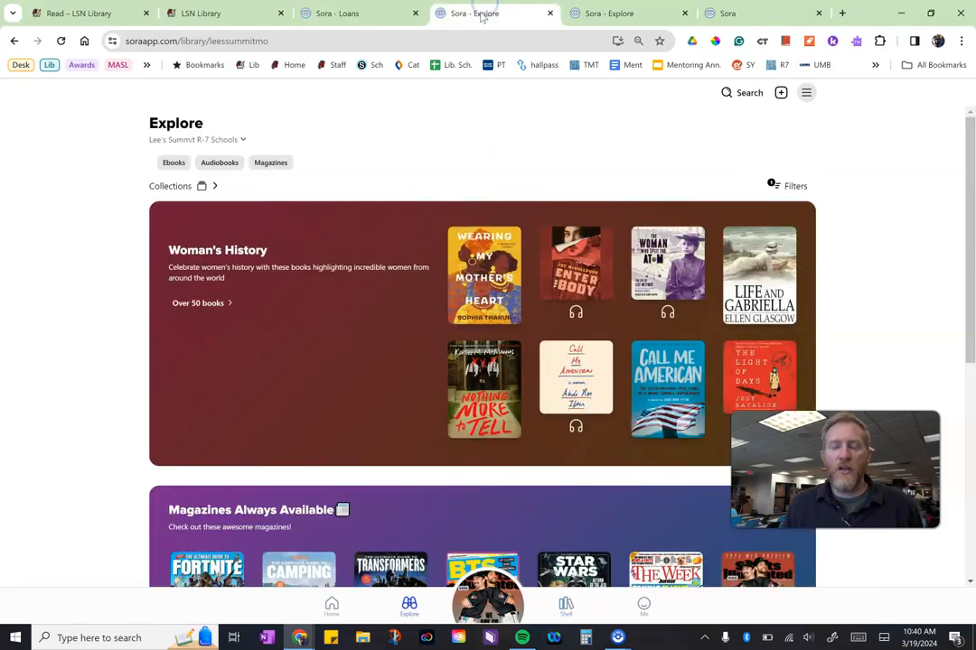
{"action": "mouse_move", "coordinate": [111, 226]}
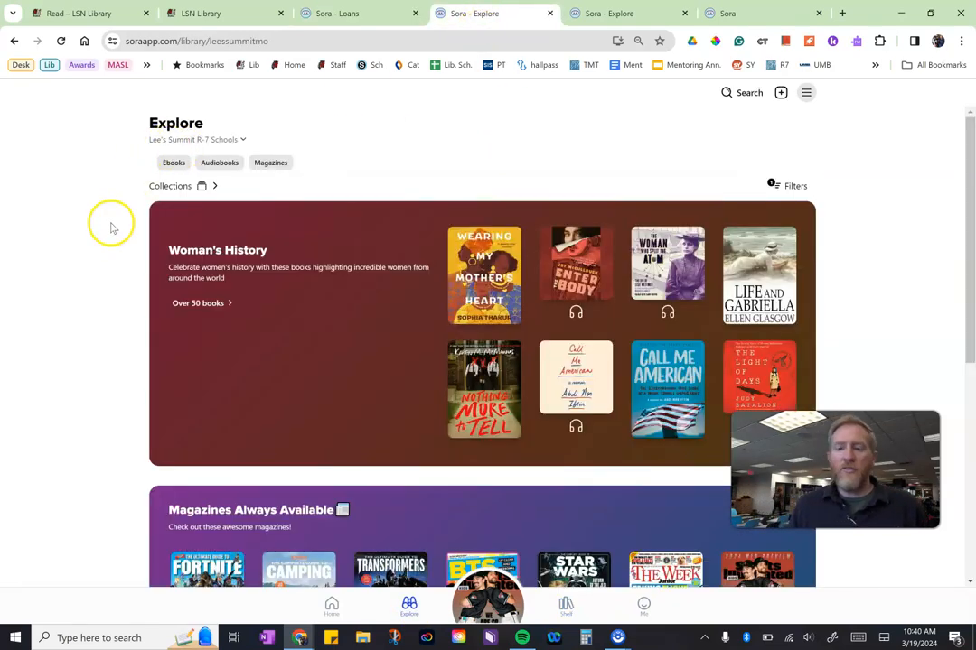
{"action": "scroll", "scroll_direction": "down", "scroll_amount": 3}
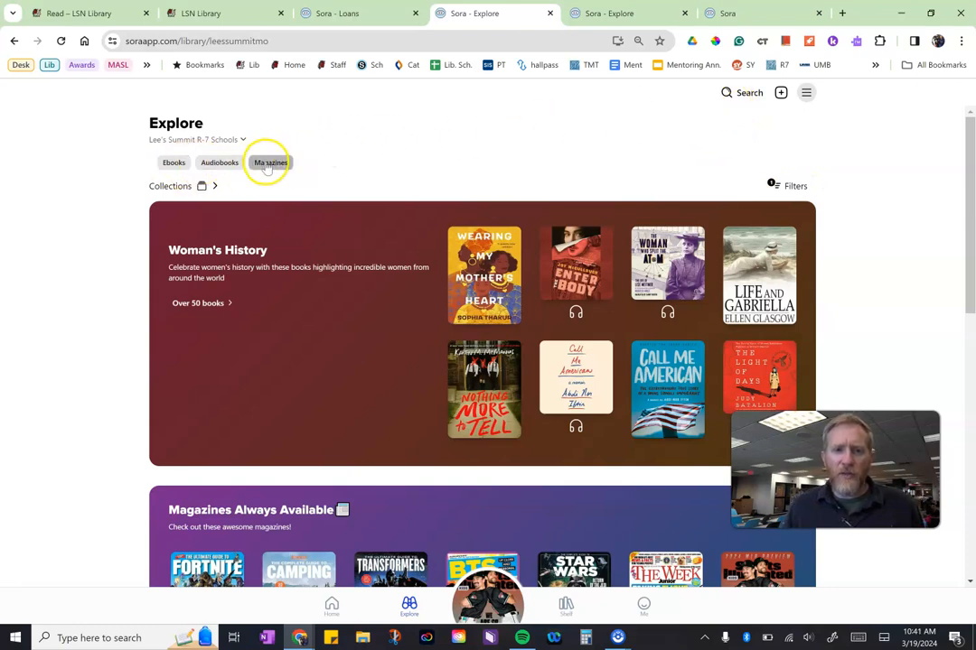
- Filter Explore to magazines and open the 283-title Magazines Always Available collection
{"action": "left_click", "coordinate": [271, 162]}
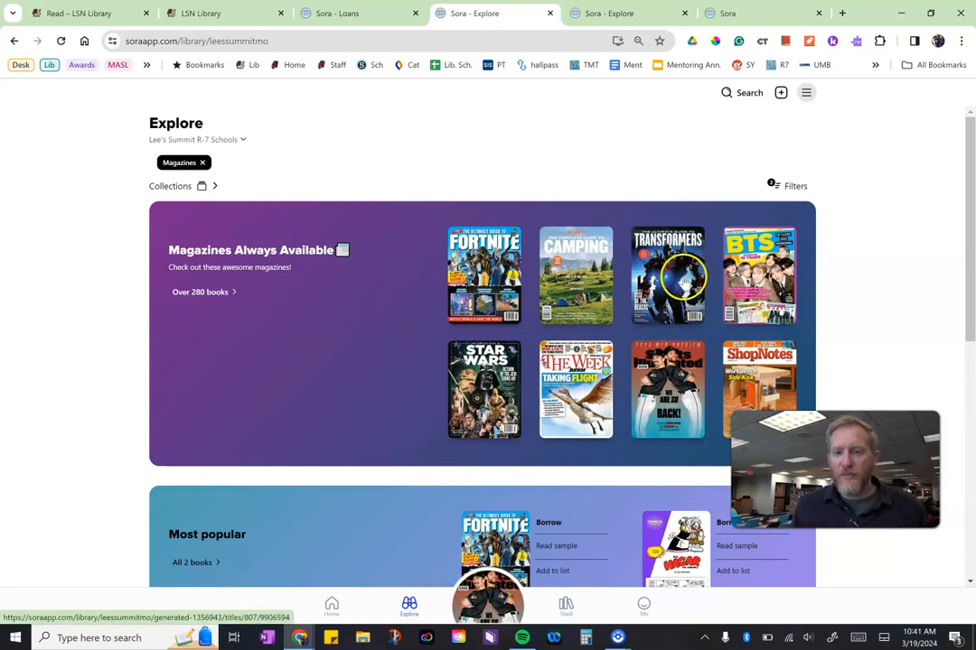
{"action": "mouse_move", "coordinate": [760, 213]}
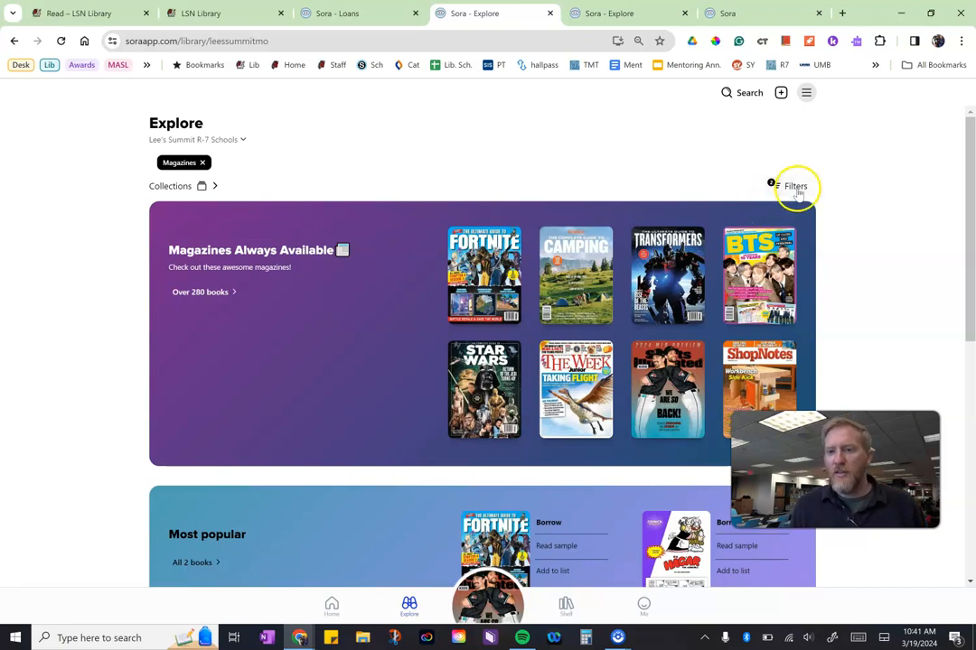
{"action": "left_click", "coordinate": [794, 186]}
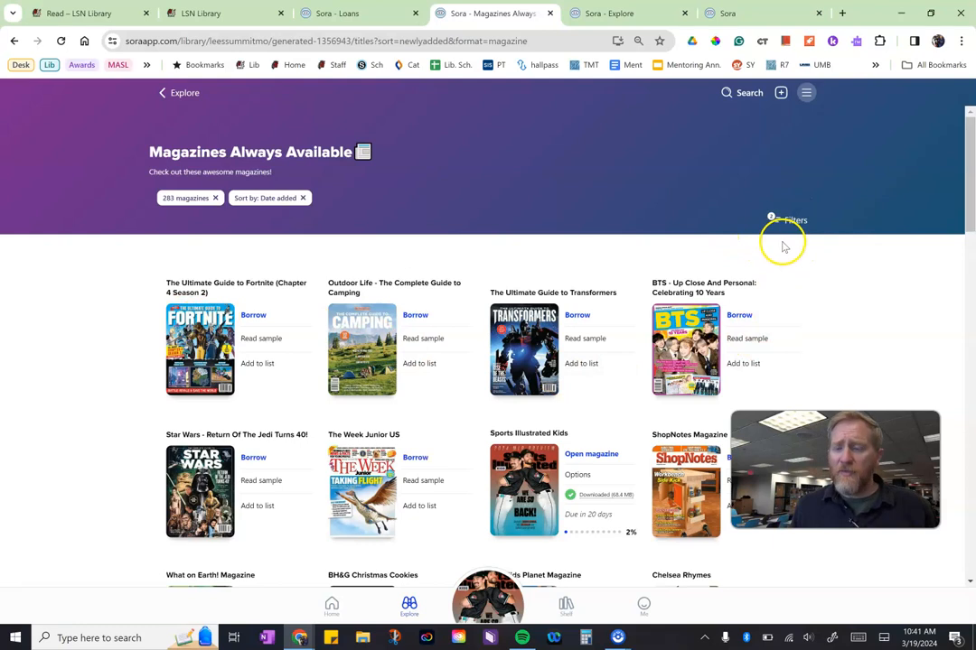
{"action": "scroll", "scroll_direction": "down", "scroll_amount": 3}
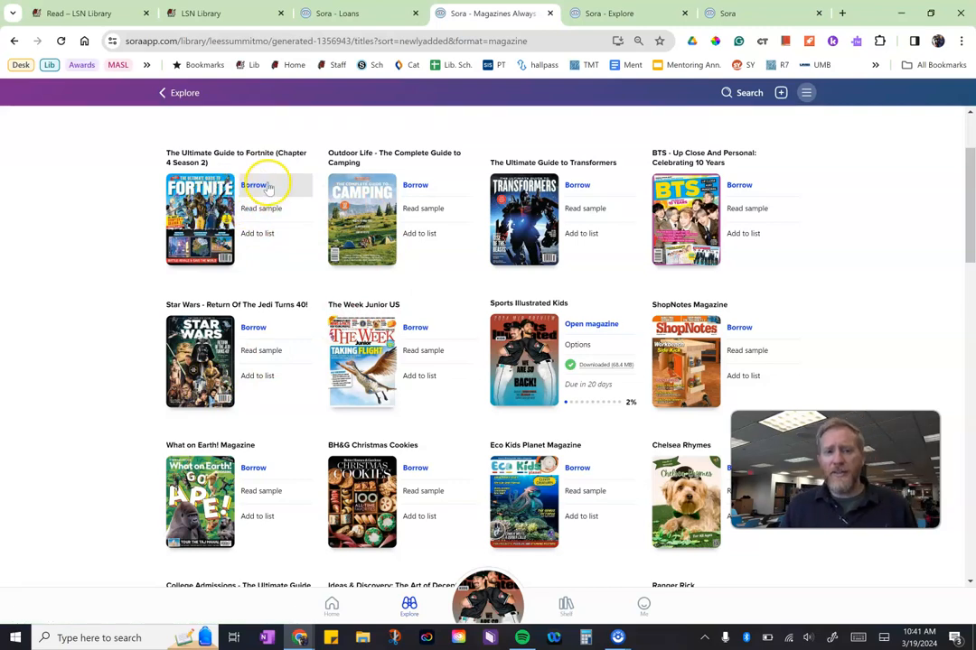
{"action": "left_click", "coordinate": [200, 219]}
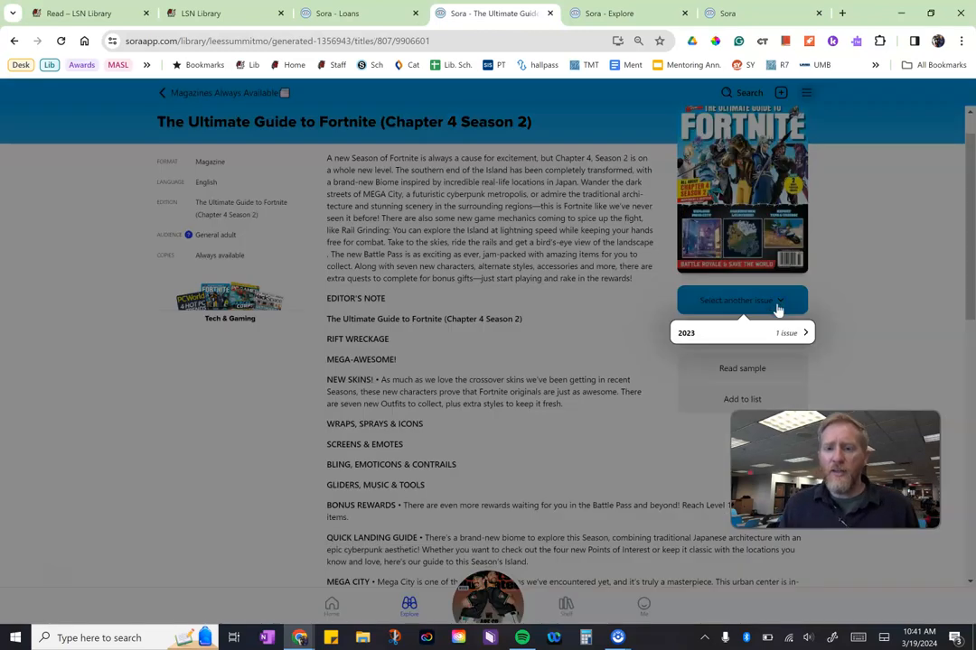
{"action": "mouse_move", "coordinate": [654, 341]}
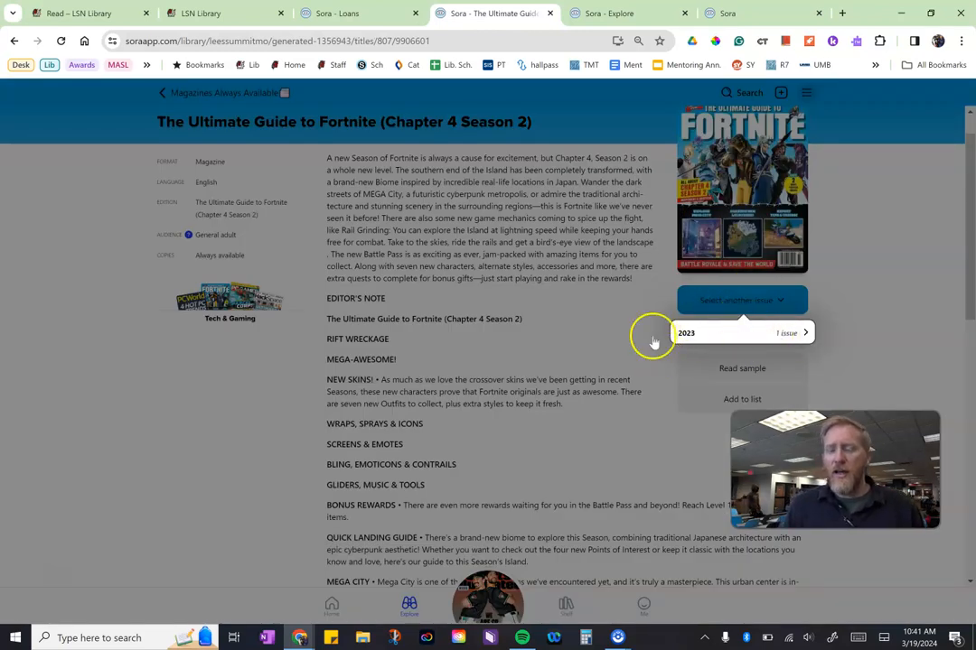
{"action": "mouse_move", "coordinate": [258, 429]}
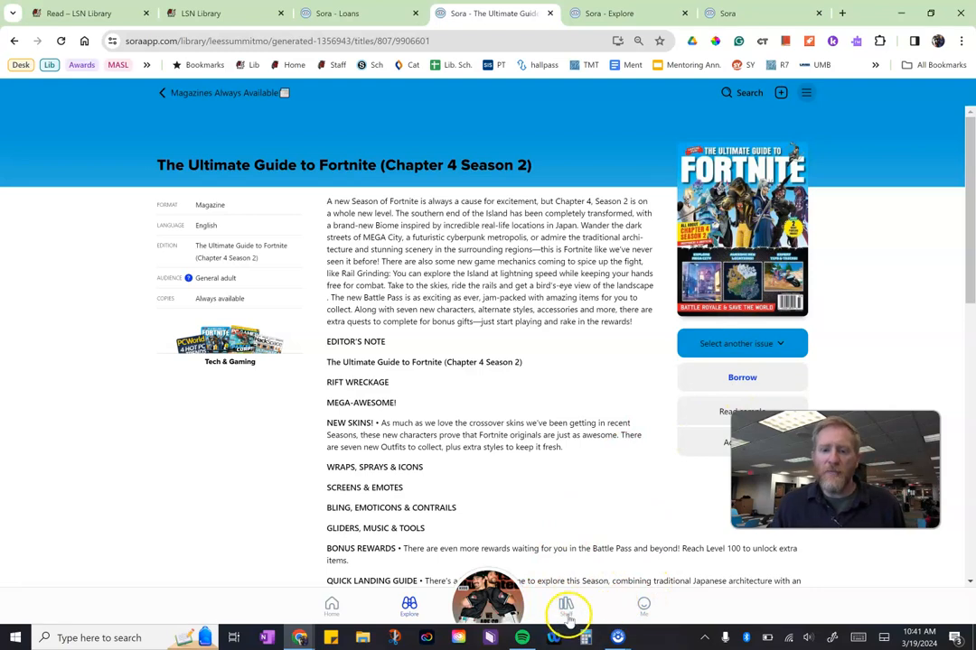
- Go to the shelf of borrowed titles
{"action": "left_click", "coordinate": [566, 605]}
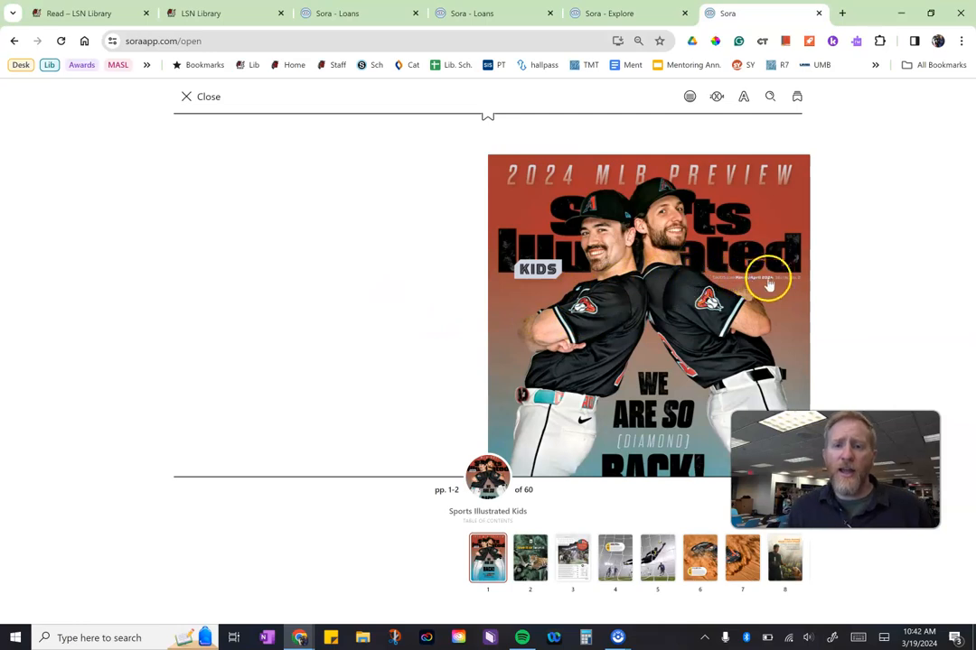
{"action": "mouse_move", "coordinate": [513, 316]}
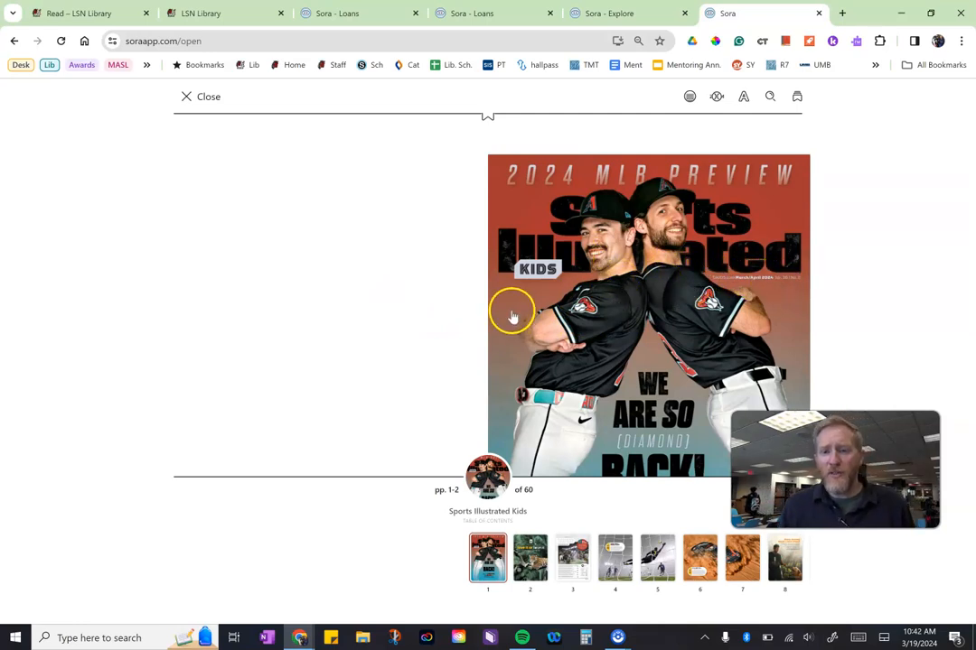
{"action": "mouse_move", "coordinate": [752, 295]}
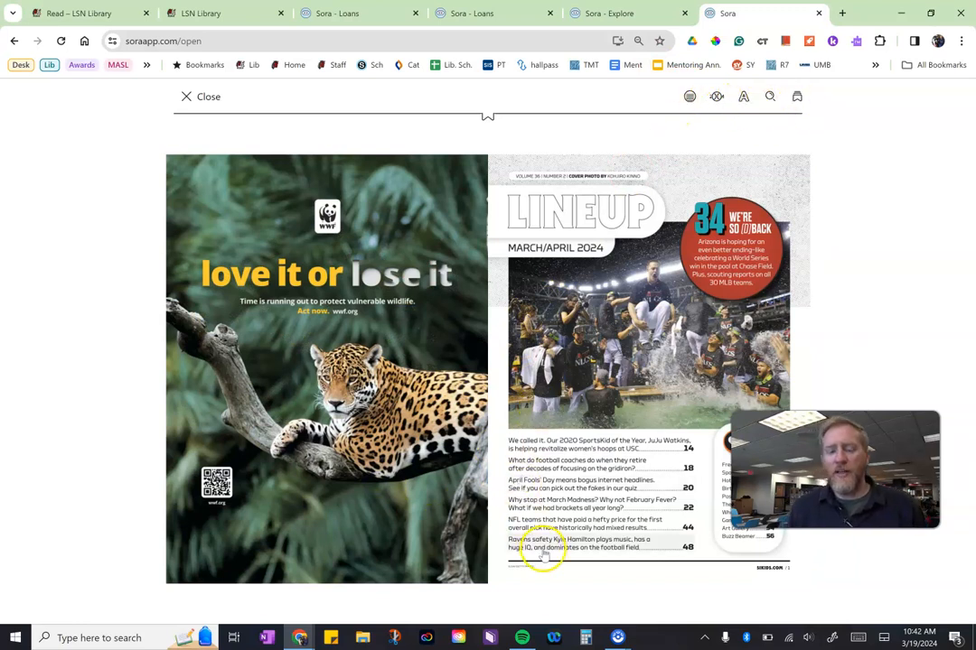
- Jump to the 2024 Mock Draft article on pages 45–46, then close the reader
{"action": "left_click", "coordinate": [488, 608]}
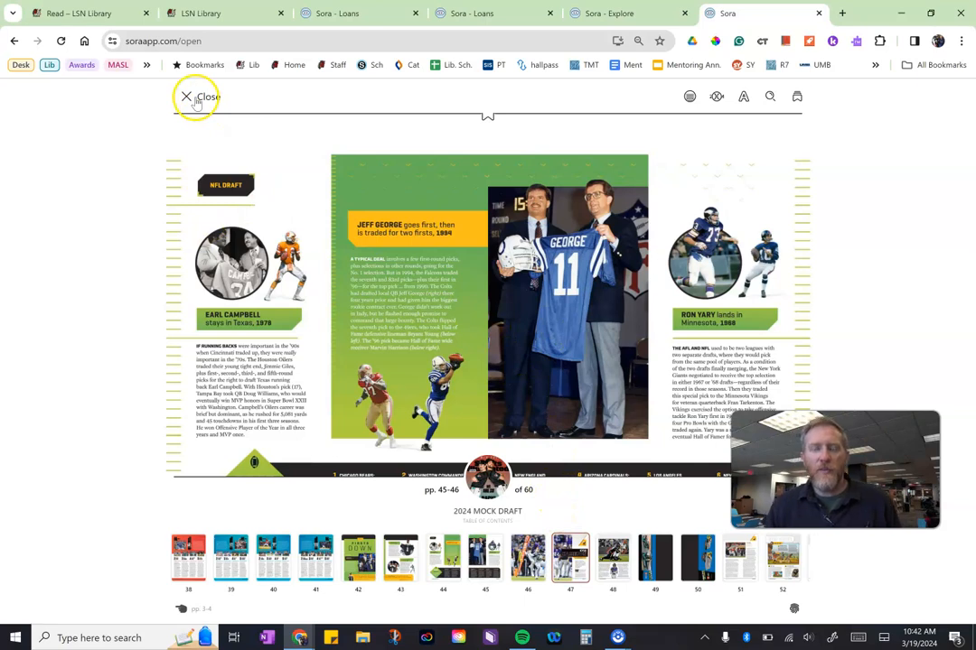
{"action": "left_click", "coordinate": [187, 96]}
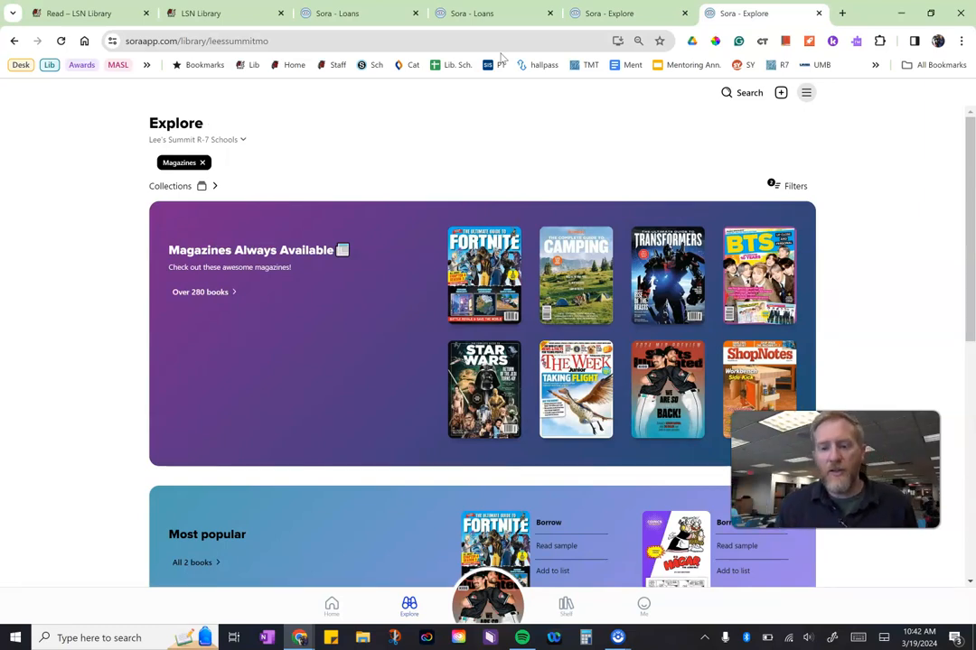
{"action": "mouse_move", "coordinate": [417, 115]}
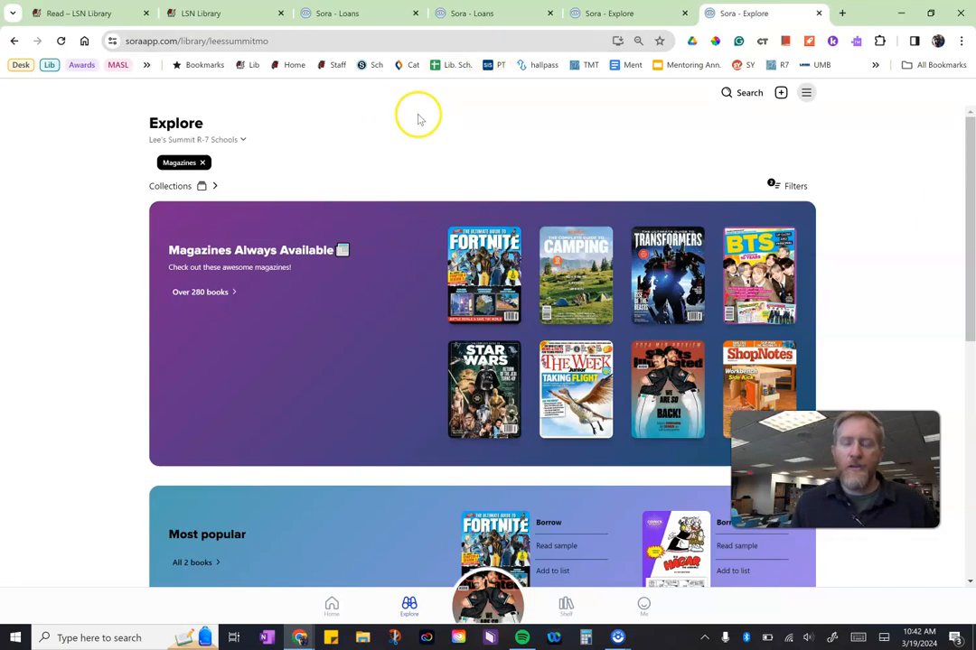